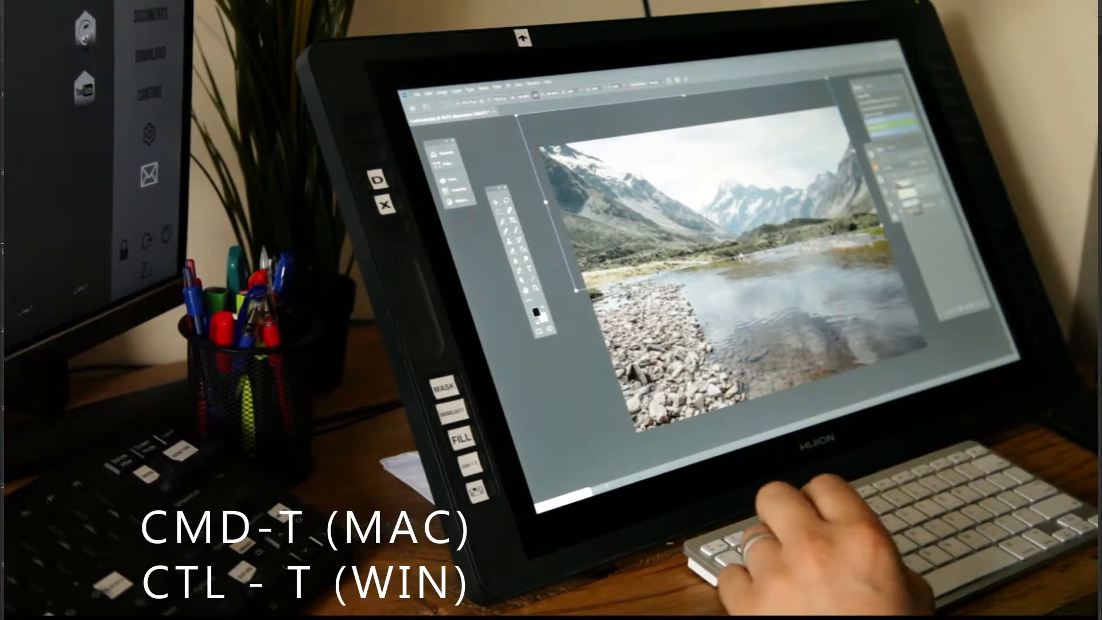
- Start a free transform on the Mountain layer to resize it over the river scene
key("ctrl+t")
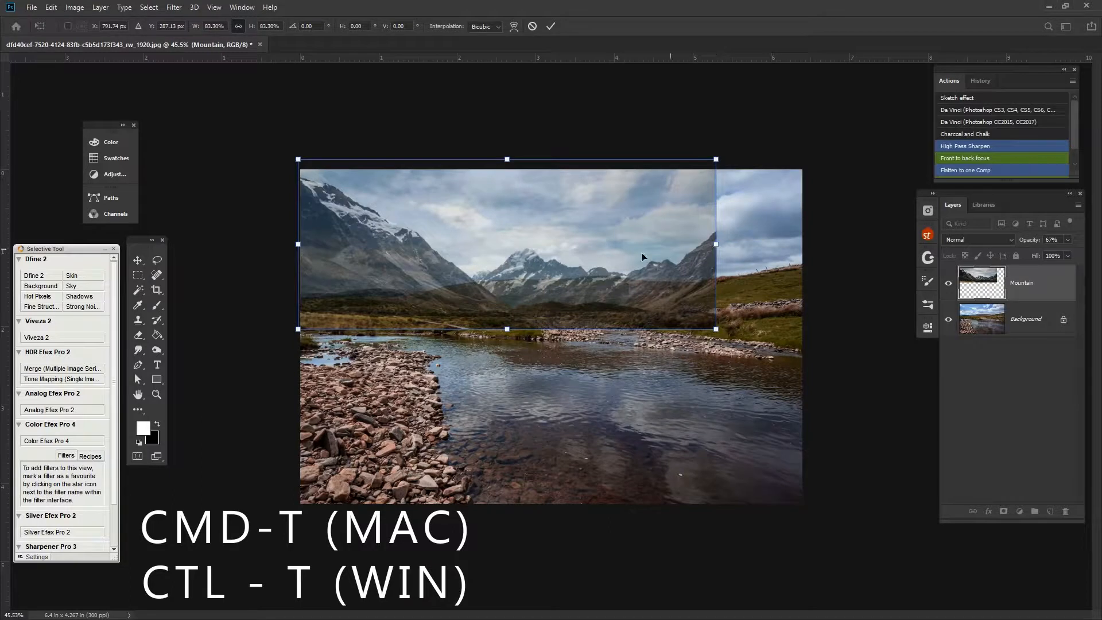
mouse_move(648, 300)
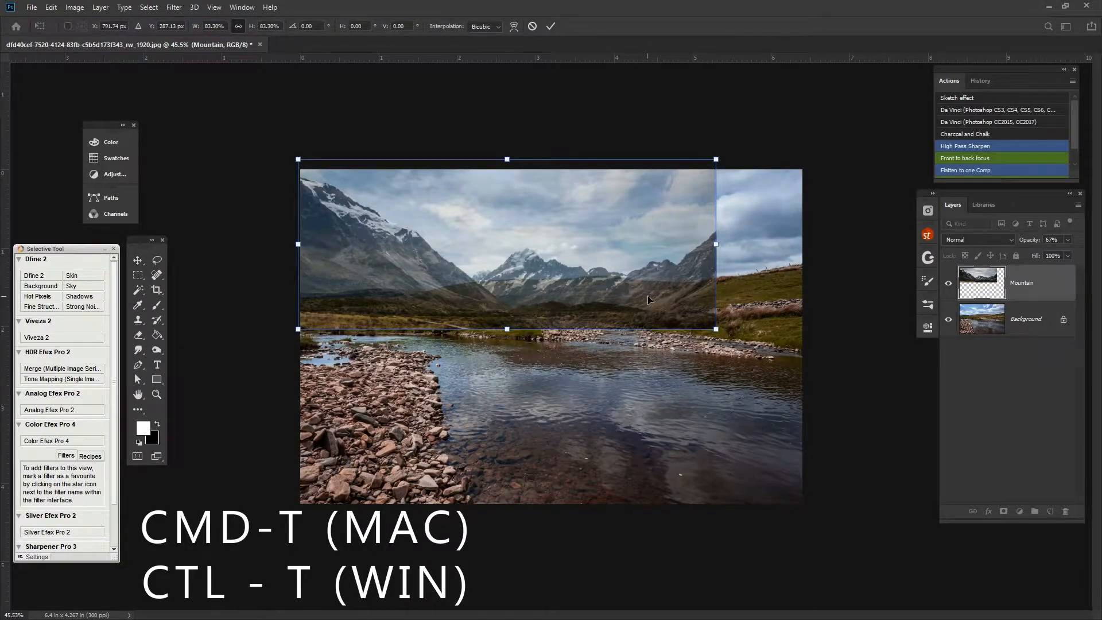
mouse_move(715, 251)
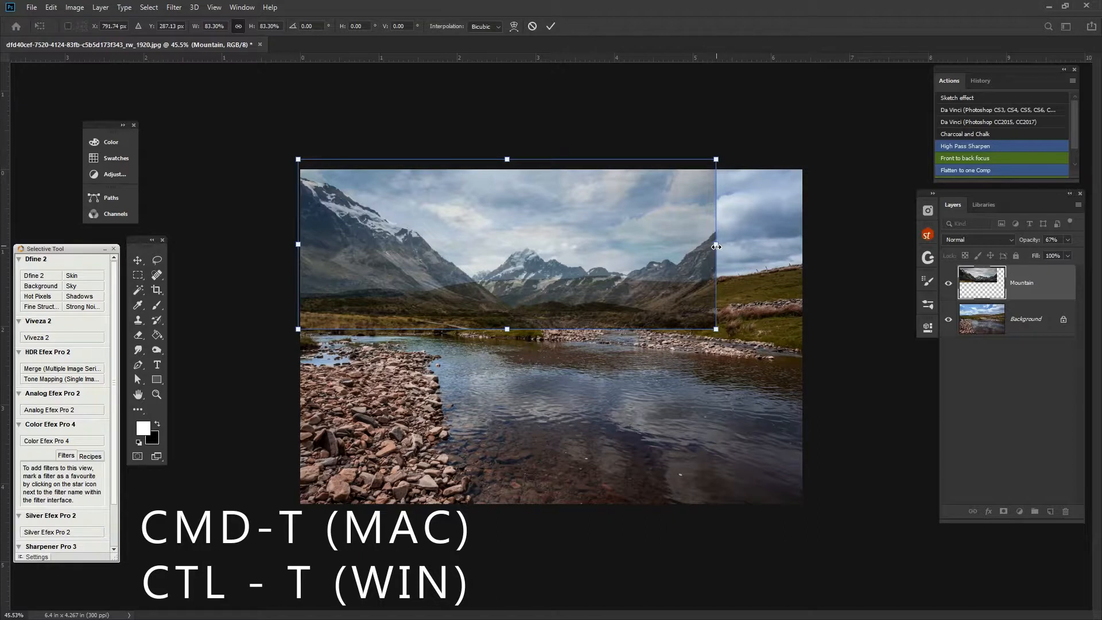
mouse_move(686, 263)
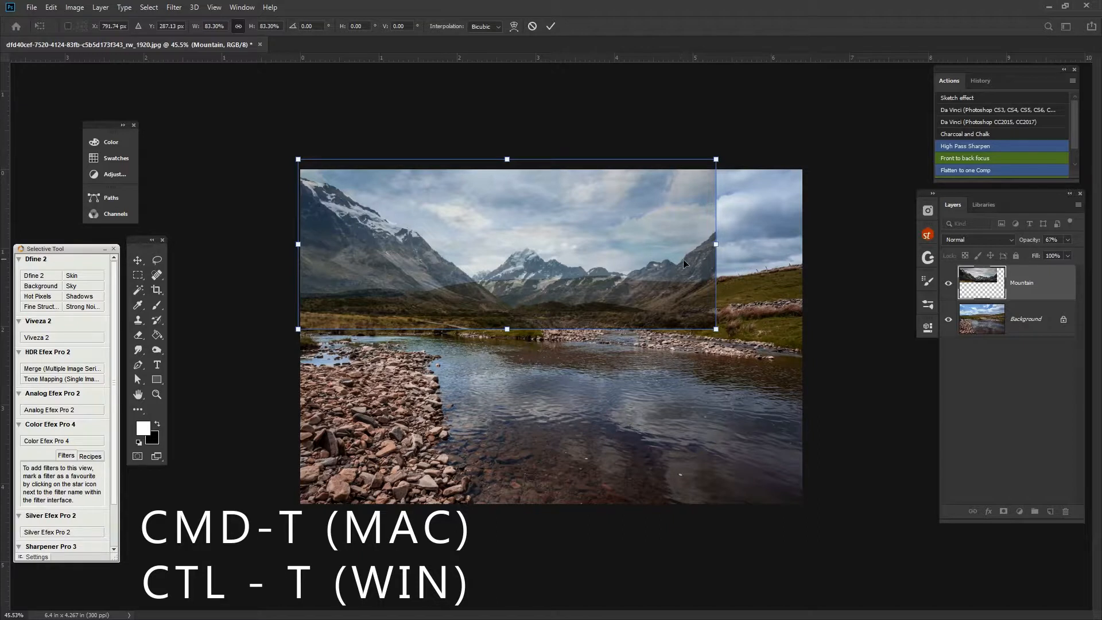
mouse_move(716, 243)
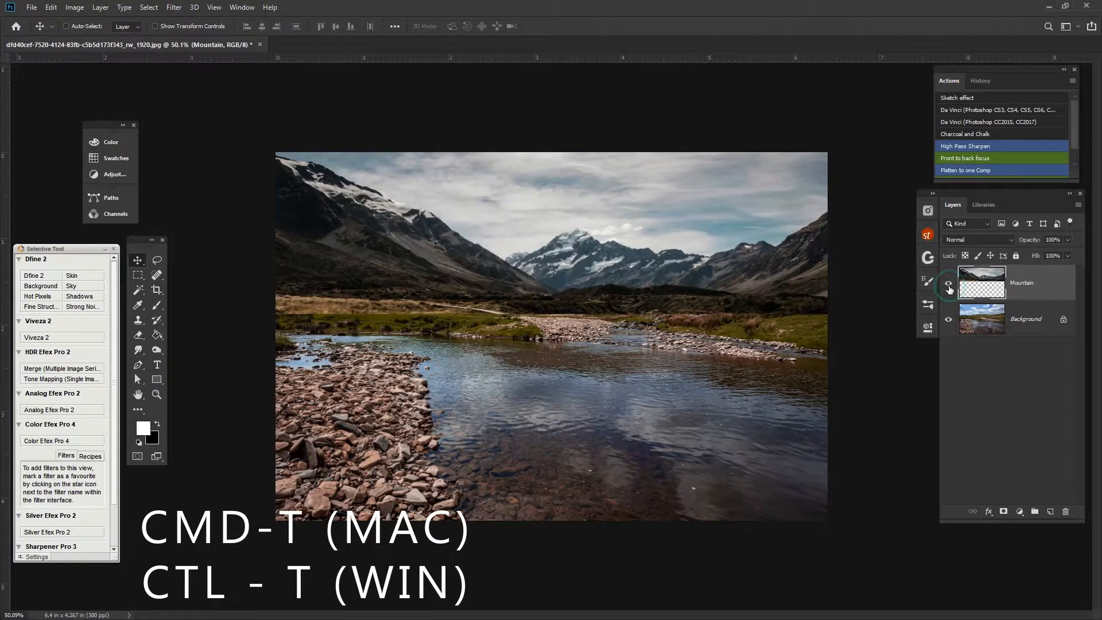
left_click(948, 282)
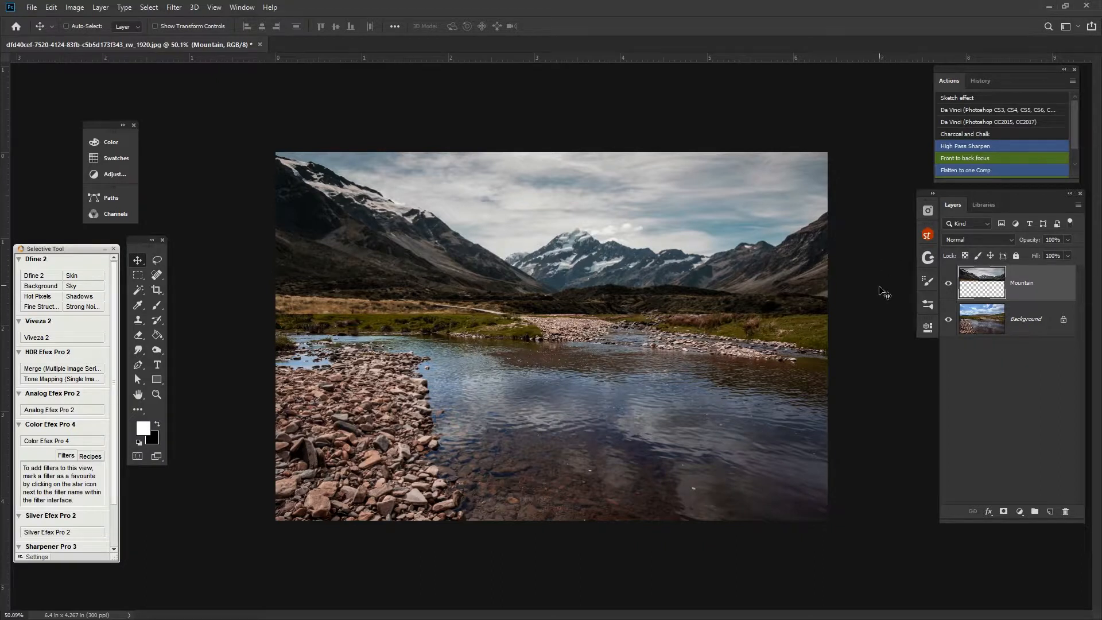
mouse_move(304, 317)
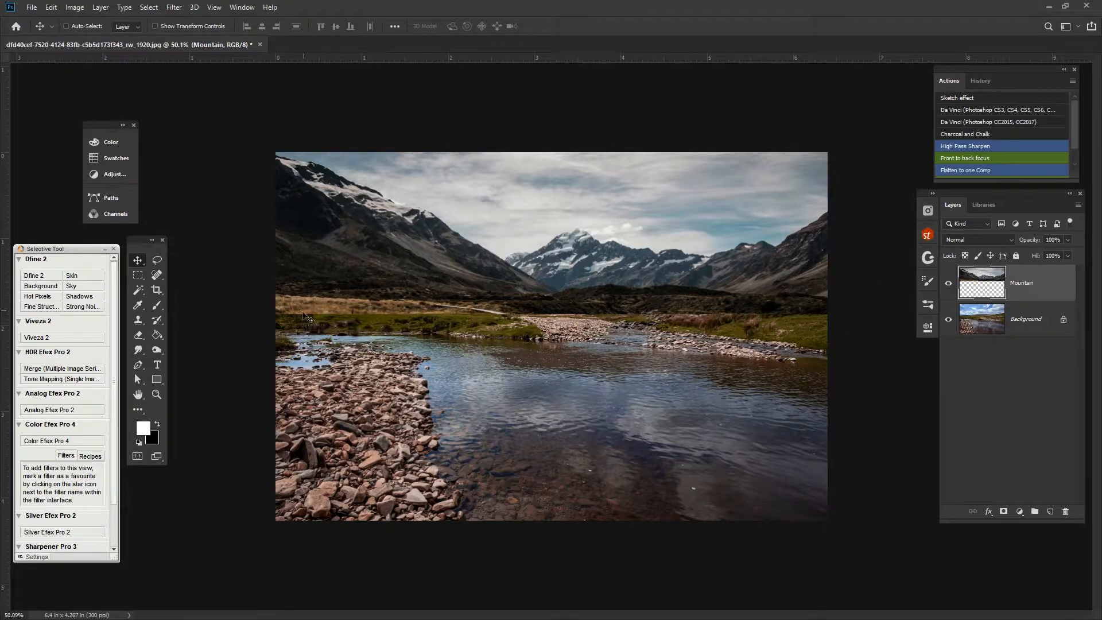
mouse_move(382, 316)
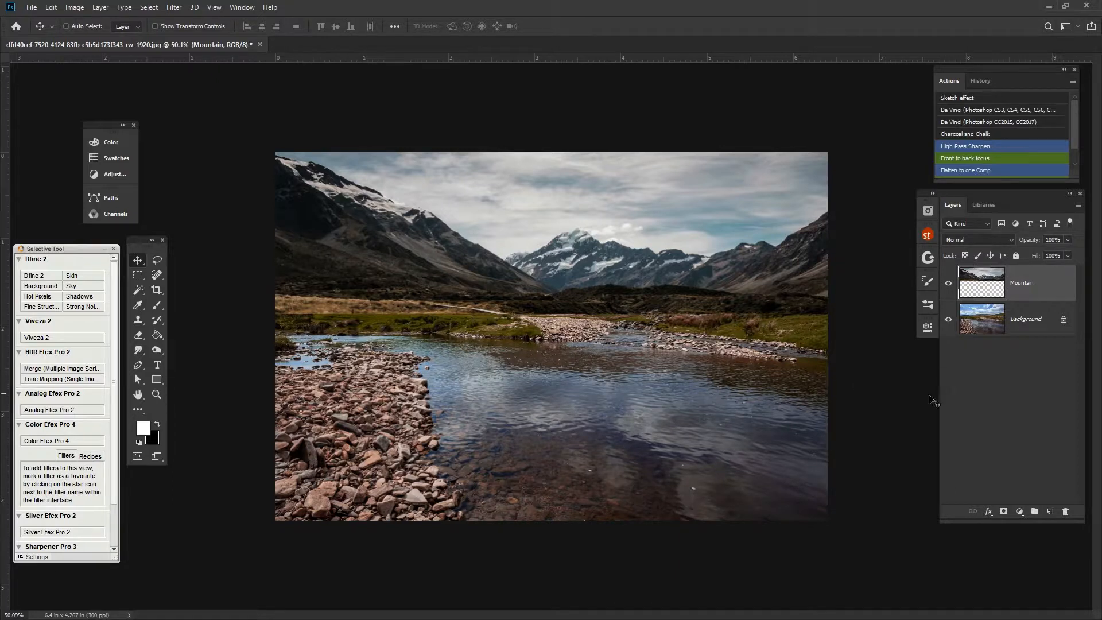
mouse_move(1007, 519)
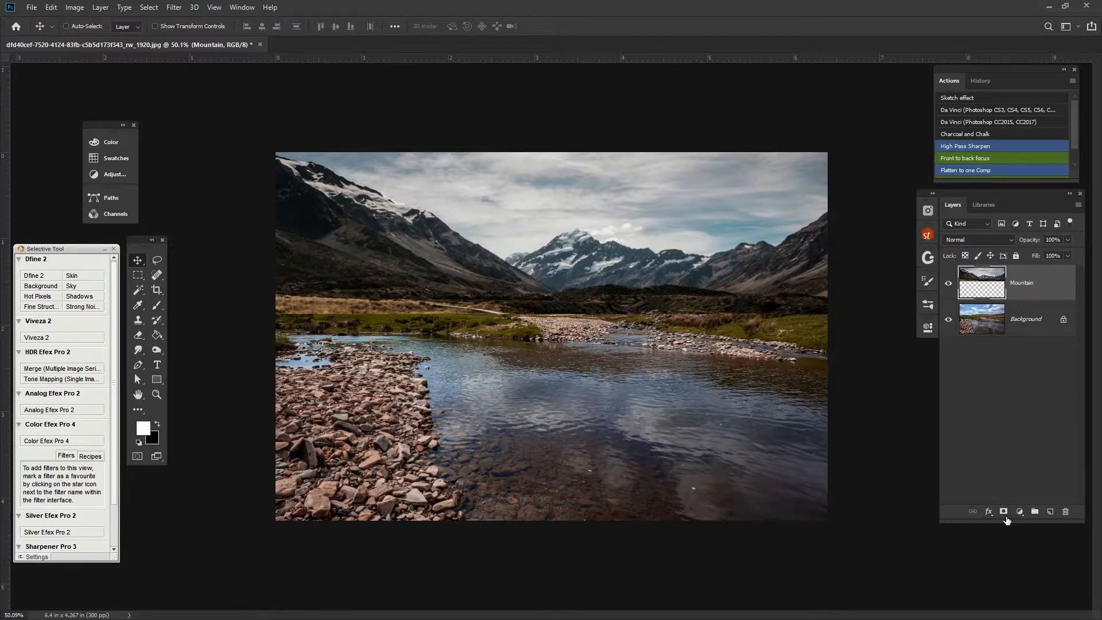
- Add a white layer mask to the Mountain layer and pick the Brush tool
left_click(1002, 511)
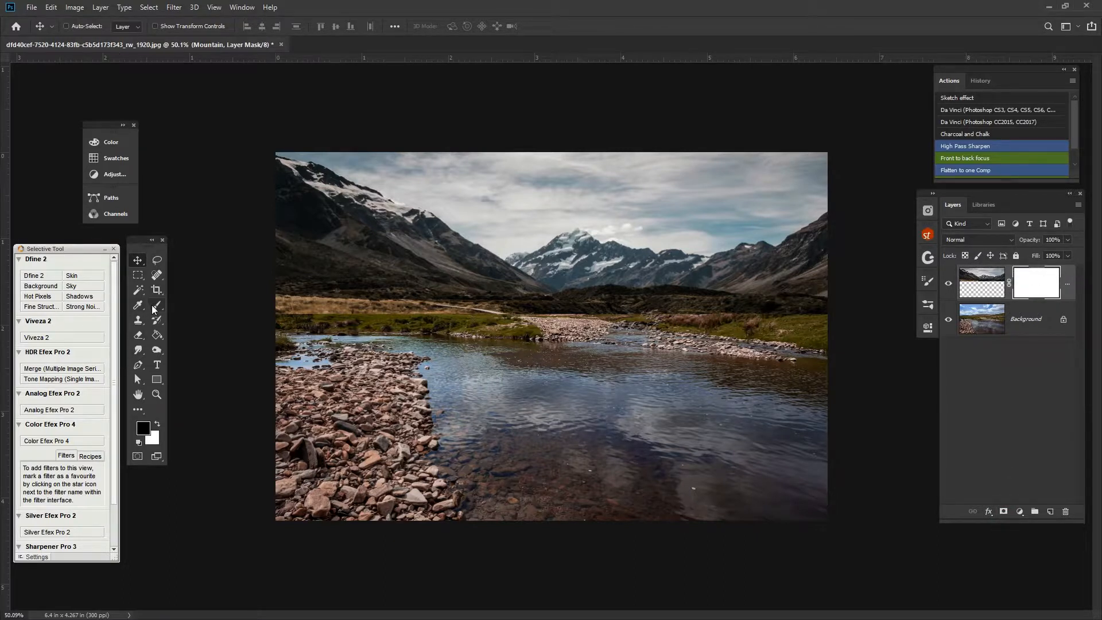
left_click(138, 304)
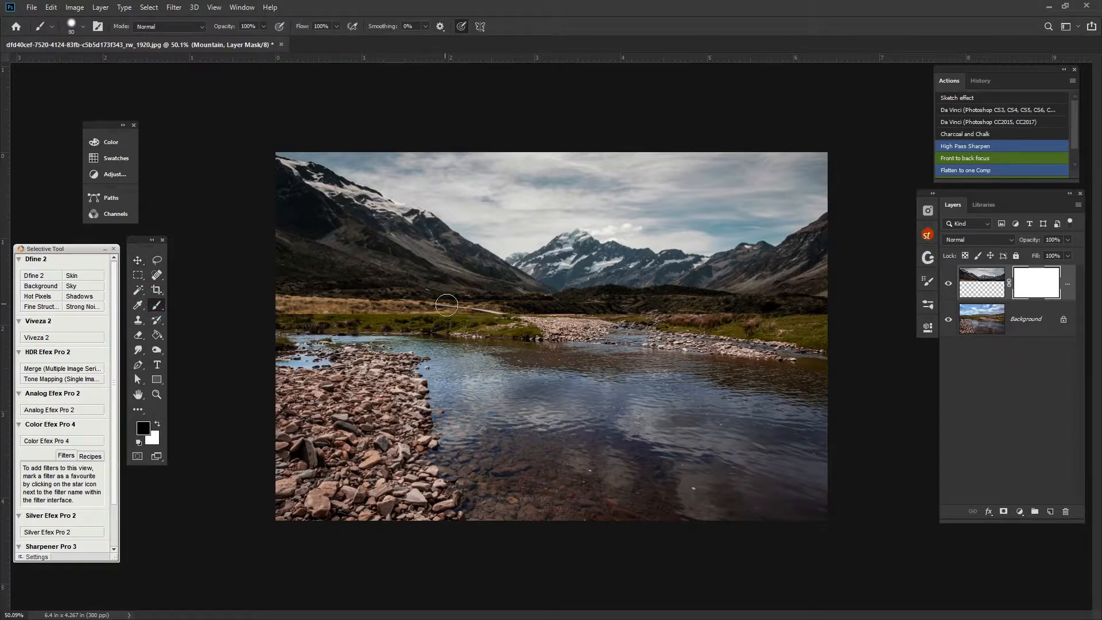
mouse_move(414, 314)
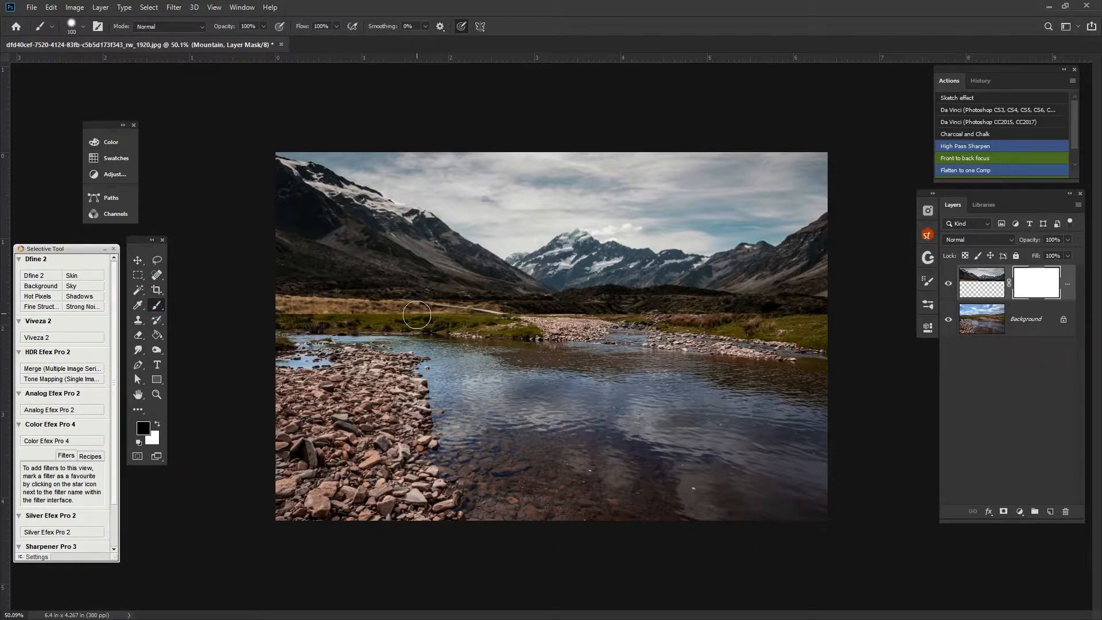
mouse_move(332, 305)
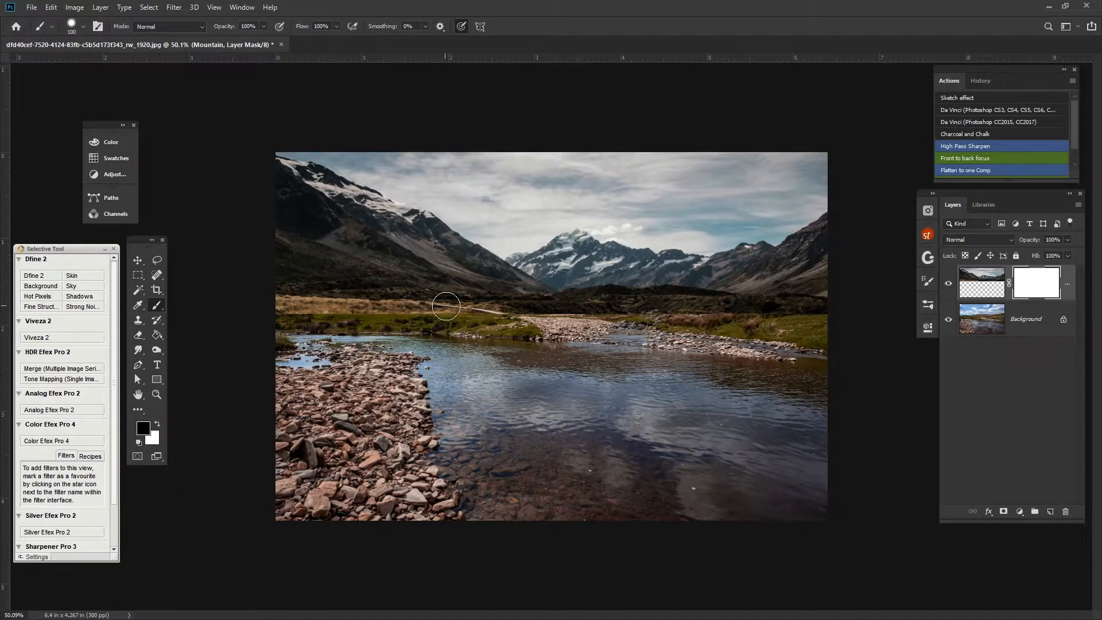
mouse_move(433, 306)
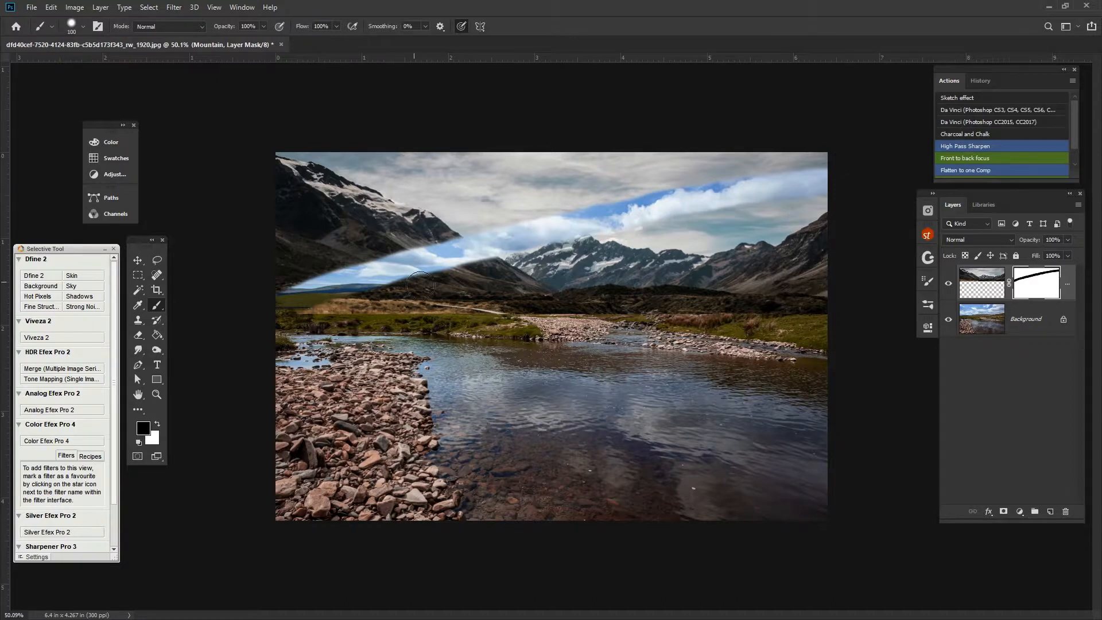
mouse_move(601, 305)
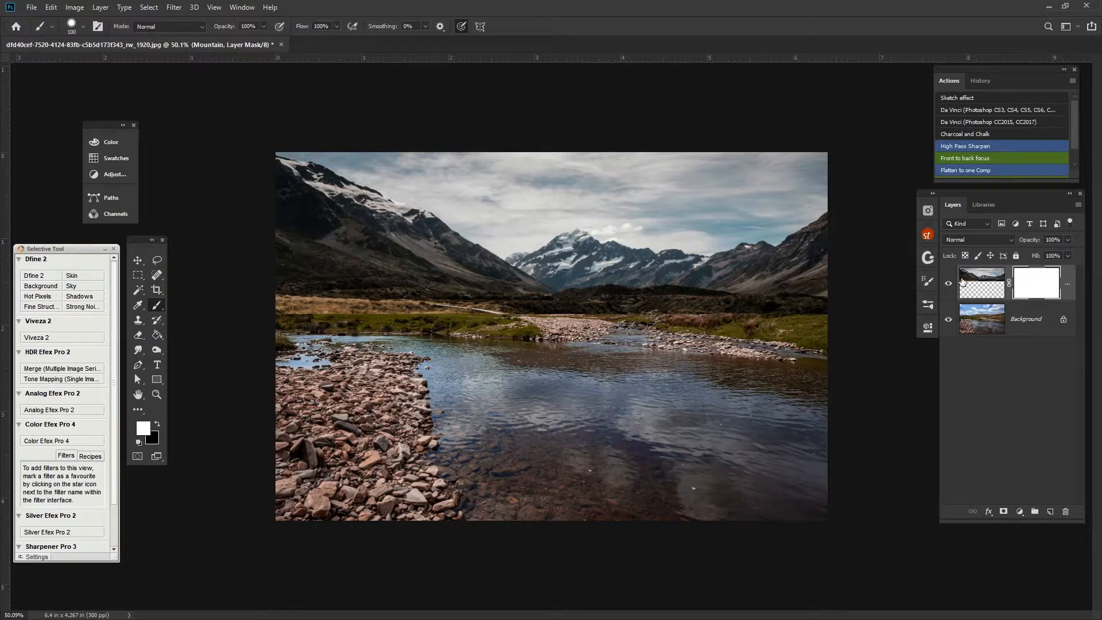
mouse_move(174, 268)
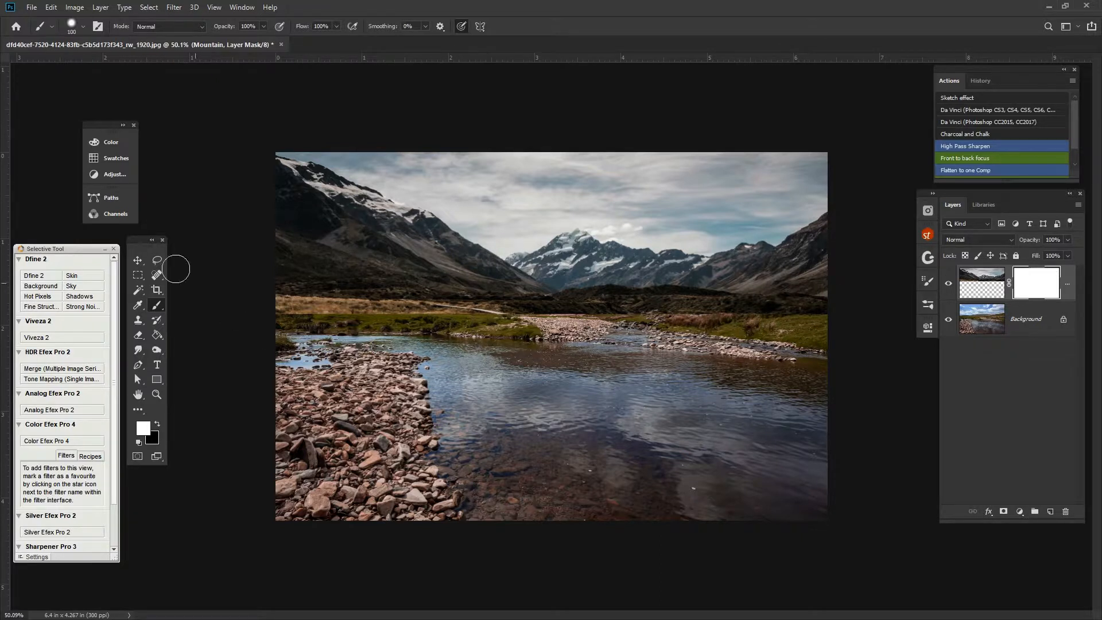
- Paint black on the Mountain mask along the edge above the riverbank grass
left_click(82, 26)
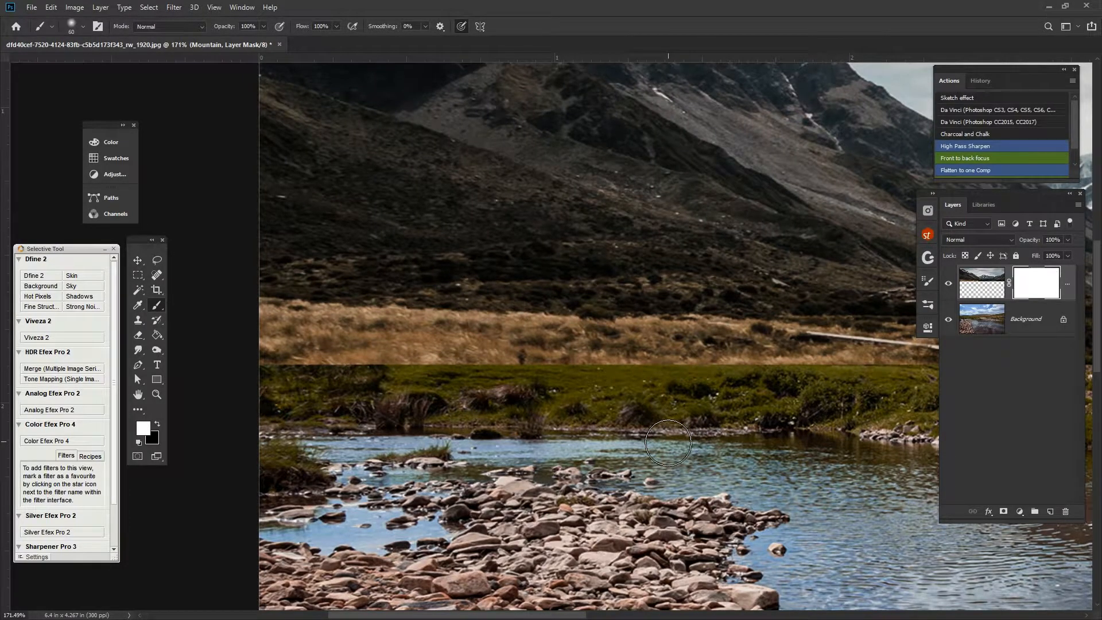
mouse_move(439, 384)
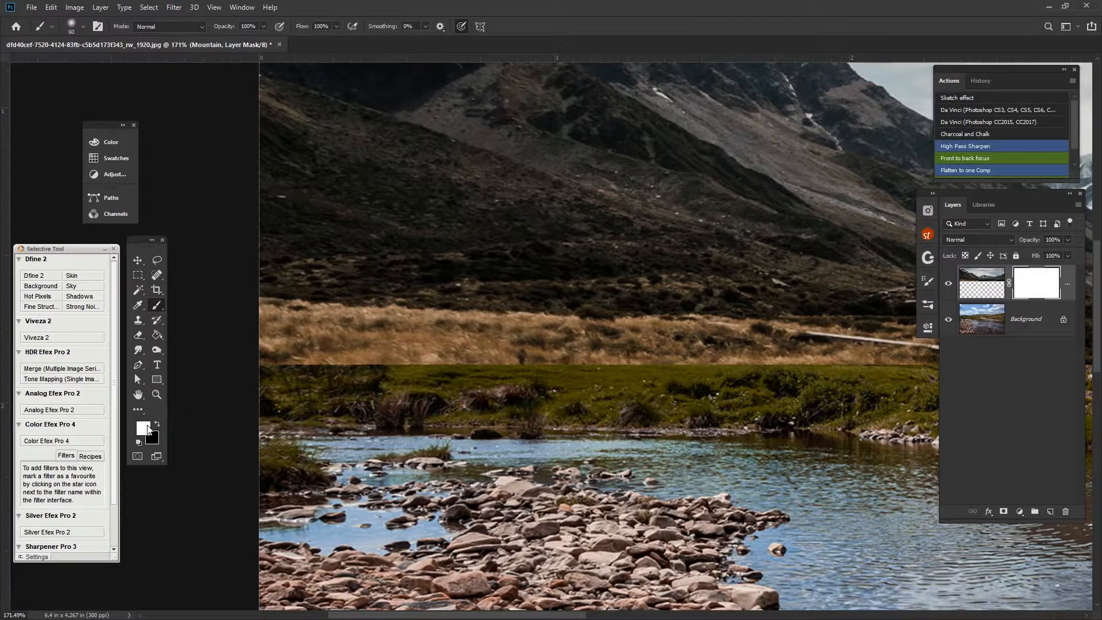
left_click(143, 427)
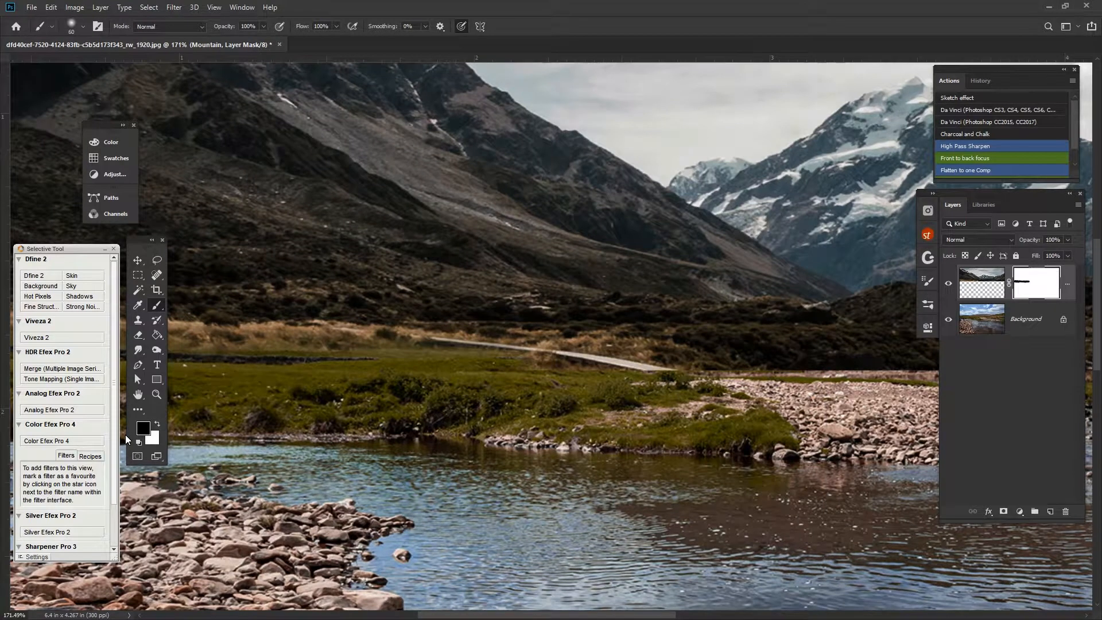
left_click(735, 384)
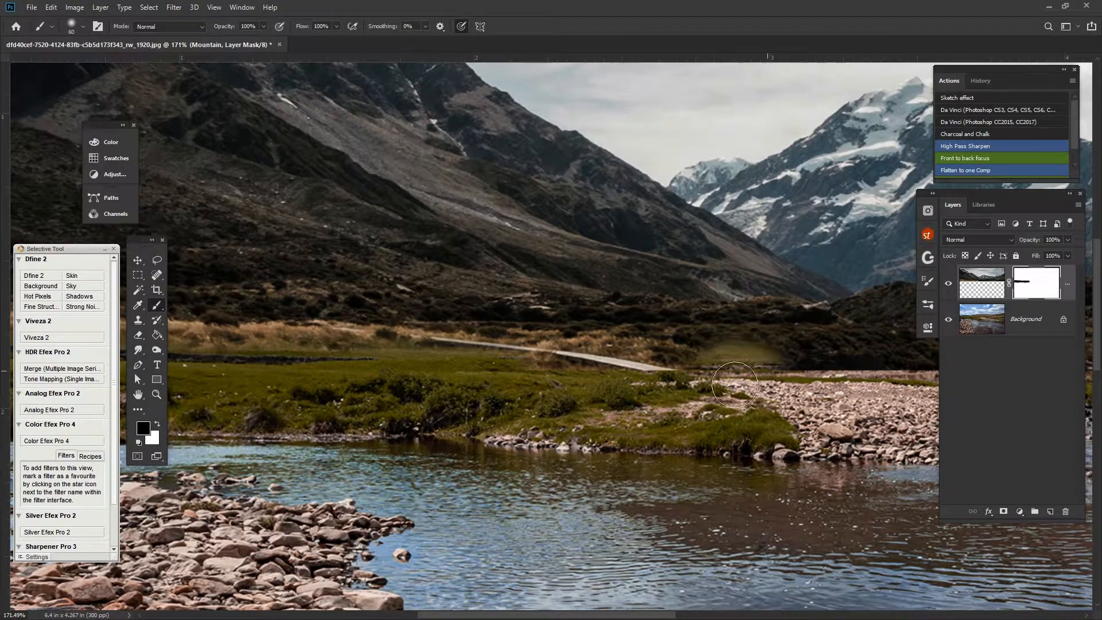